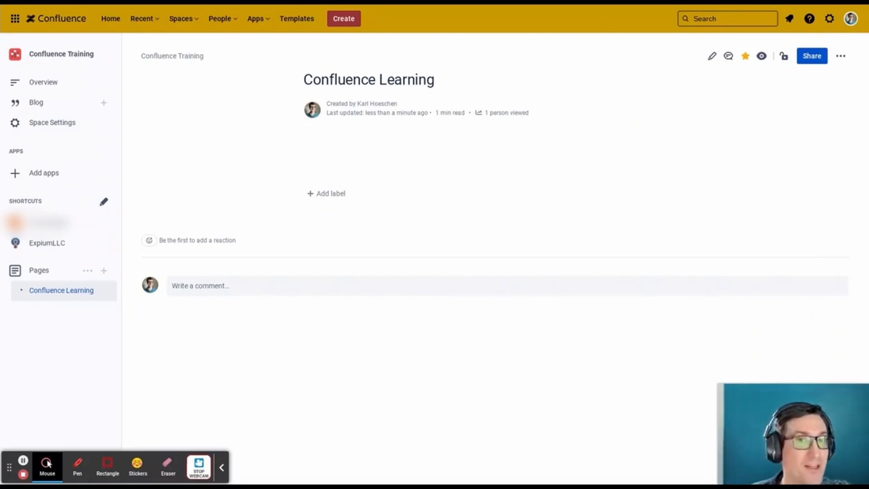
mouse_move(801, 126)
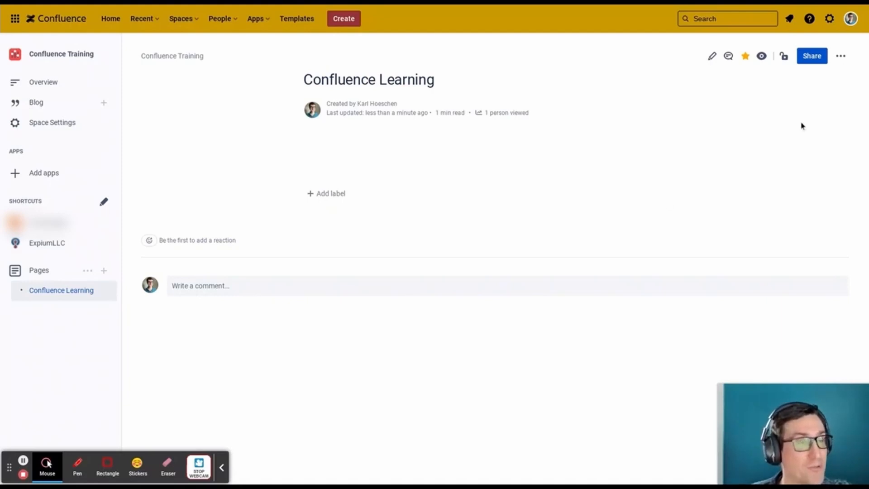
- Open the Attachments screen for the Confluence Learning page
click(840, 55)
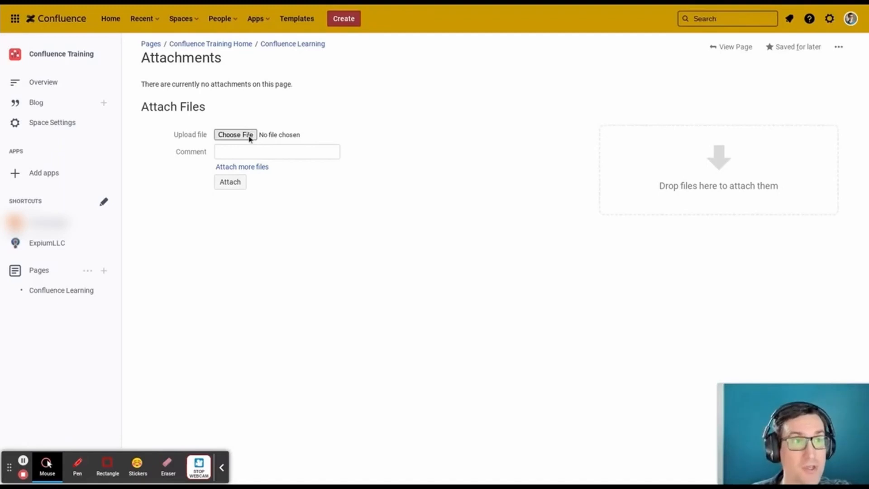
mouse_move(242, 167)
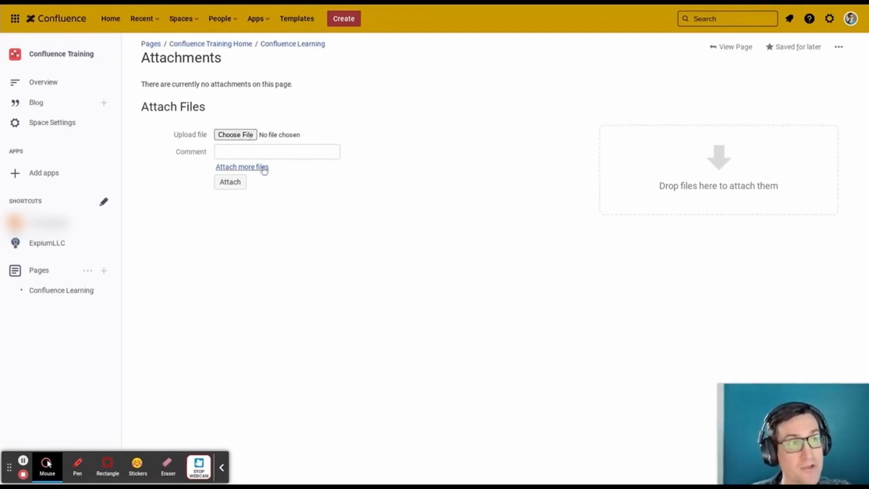
- Upload the two image files to the Confluence Learning page
click(242, 167)
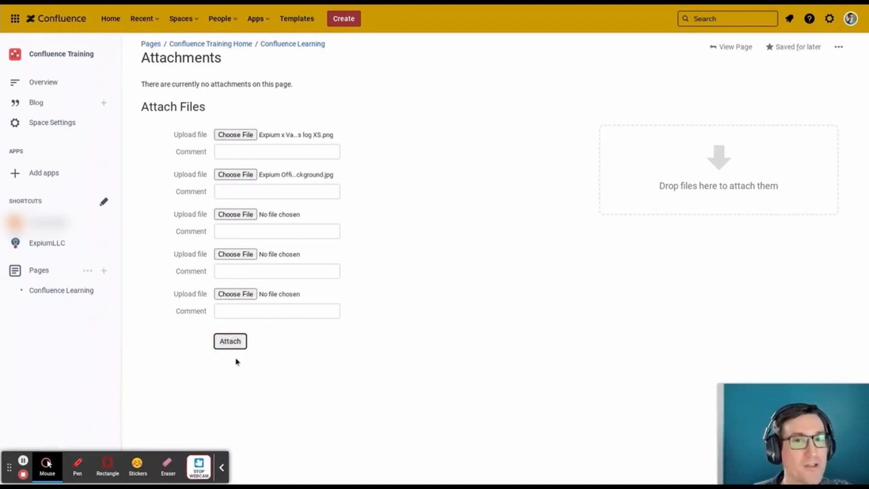
click(229, 341)
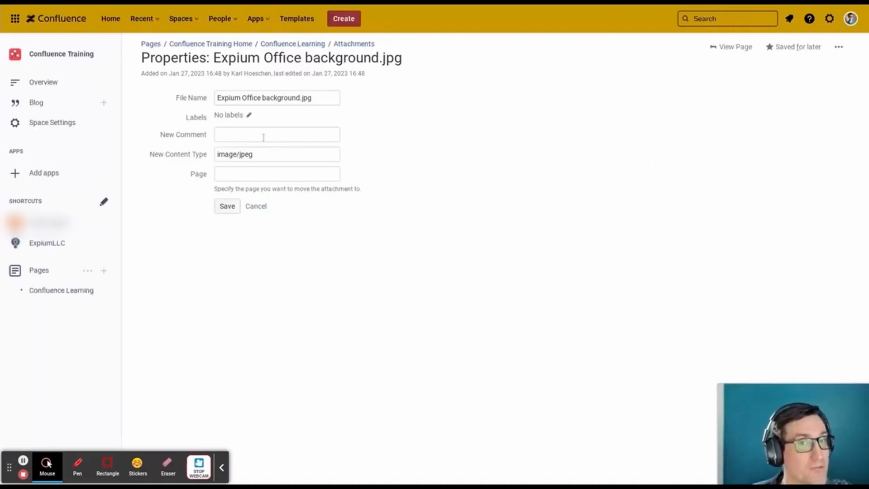
mouse_move(266, 137)
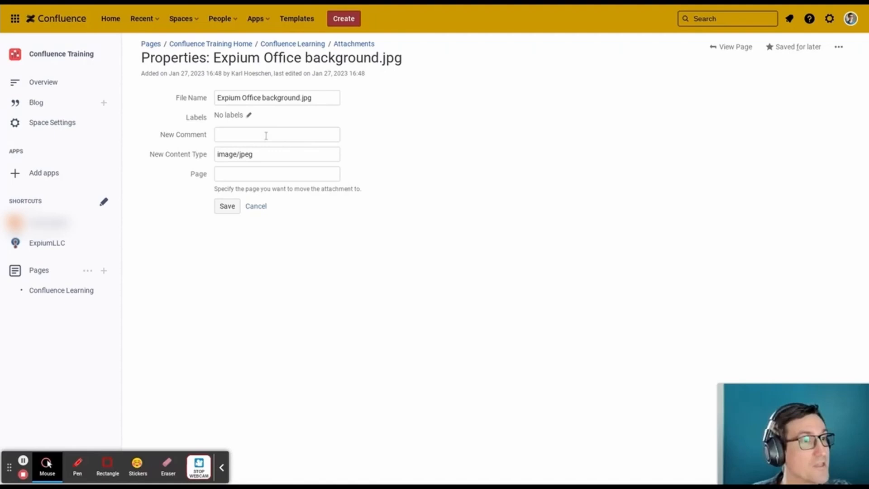
- Comment 'Use this in online meetings' on Expium Office background.jpg
click(276, 134)
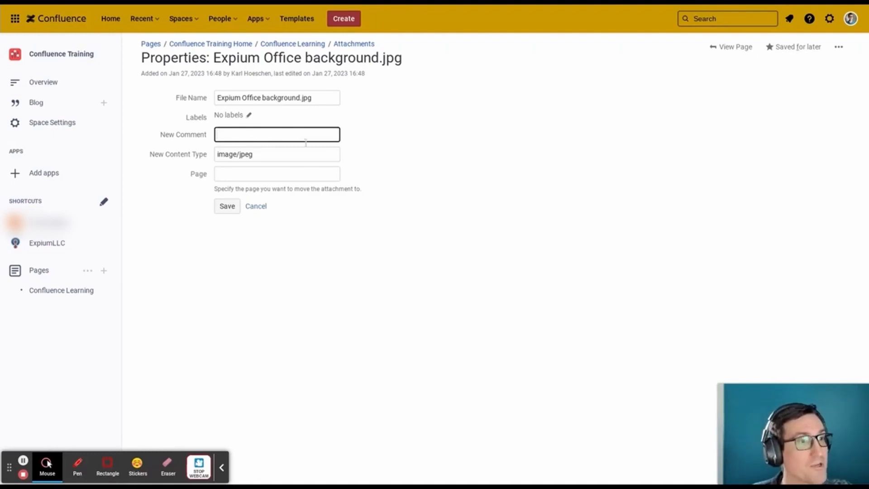
text(Use this in online meetings)
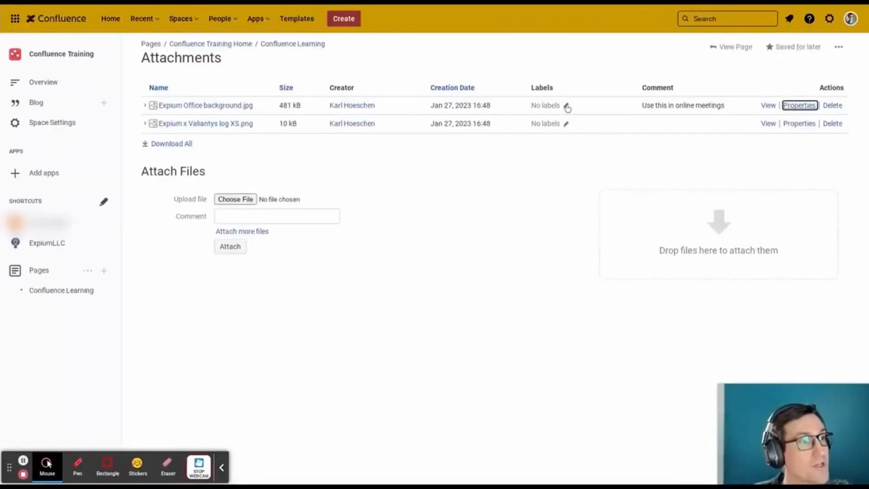
- Label the background image 'meetings' and open the logo PNG's properties
click(565, 106)
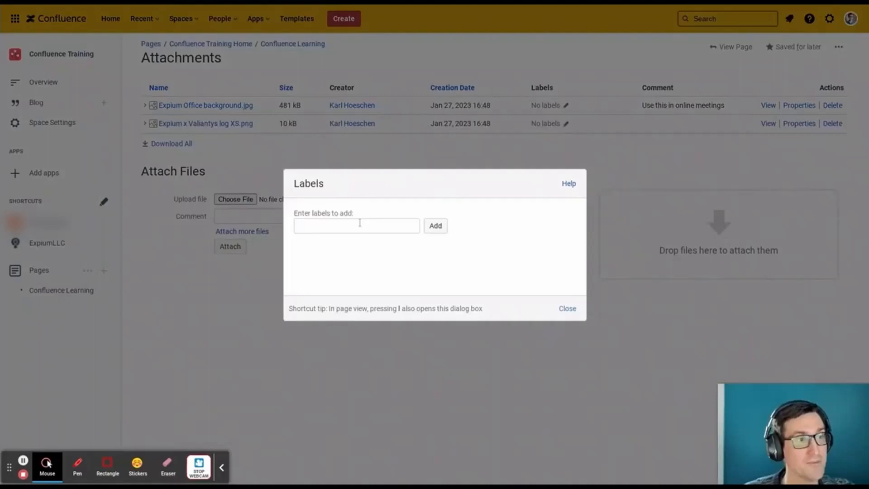
text(meetin)
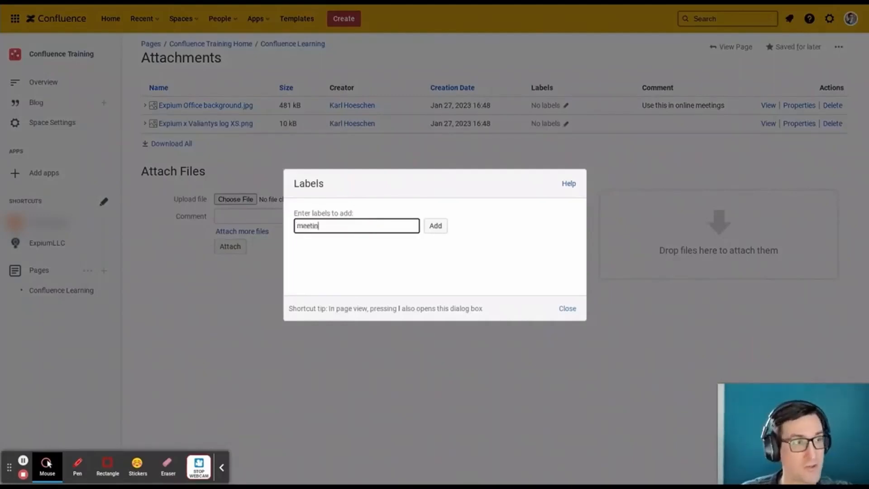
text(gs)
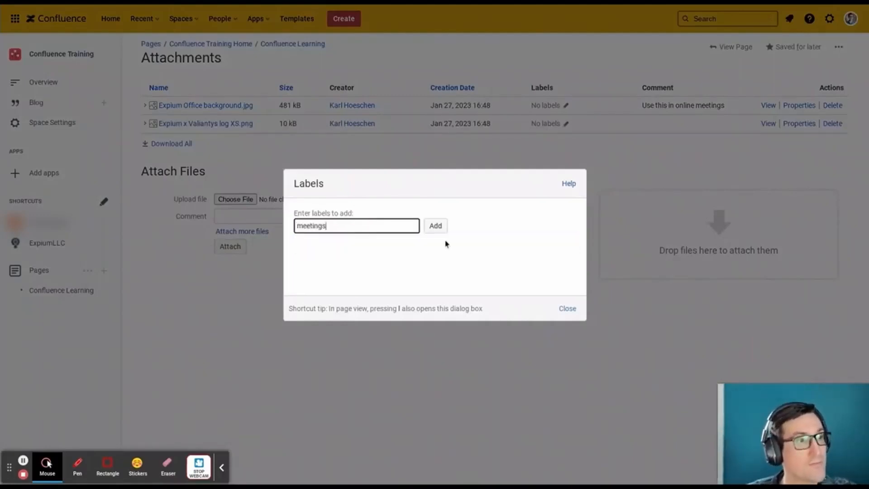
click(435, 225)
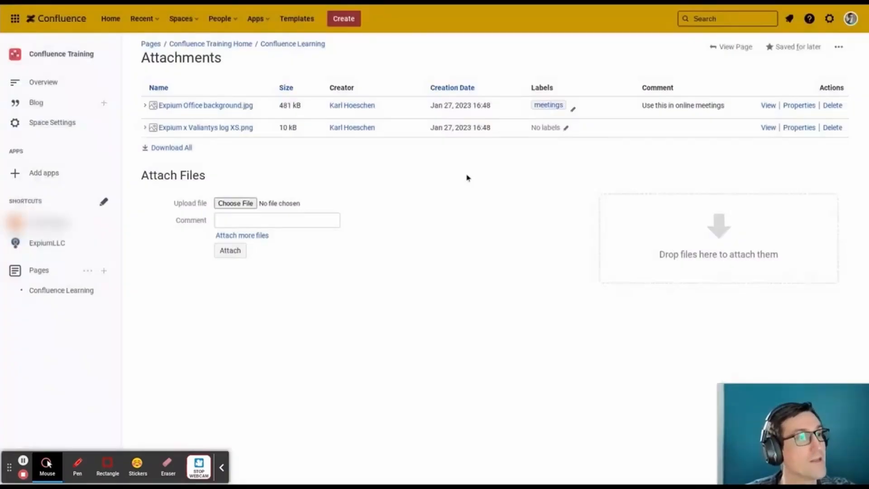
mouse_move(603, 163)
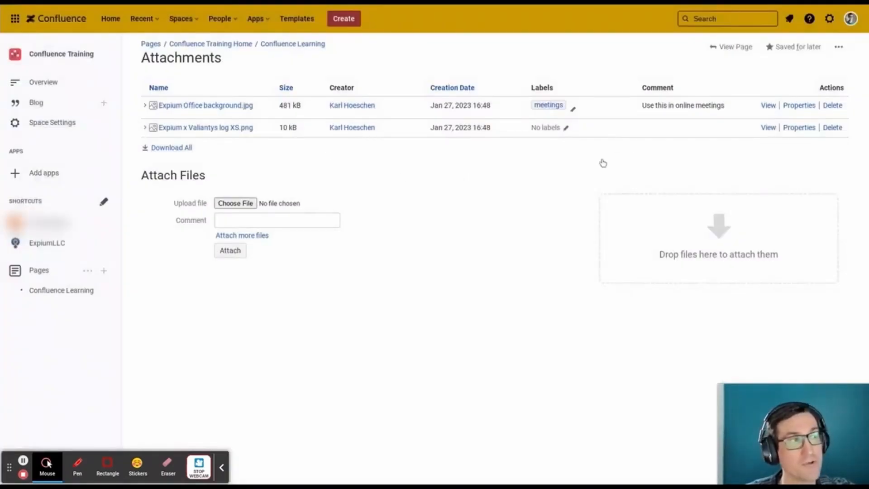
click(799, 127)
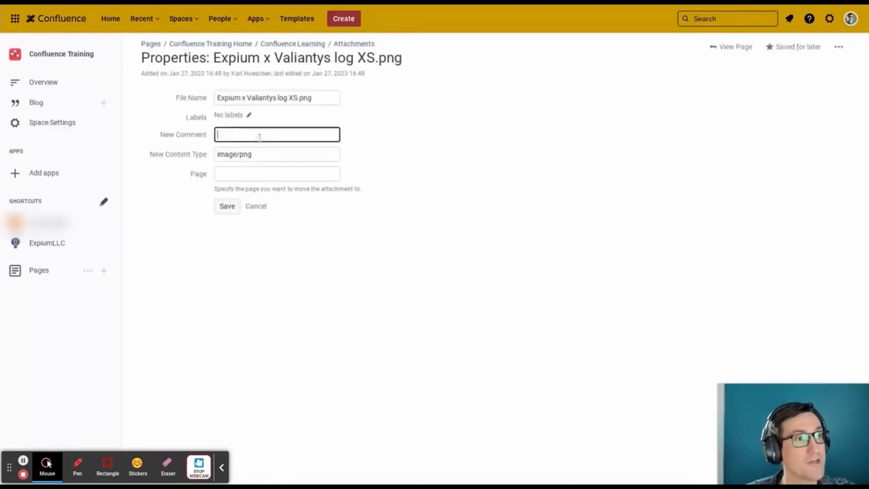
- Save the comment 'Add this to emails' on Expium x Valiantys log XS.png
text(Add this to emails)
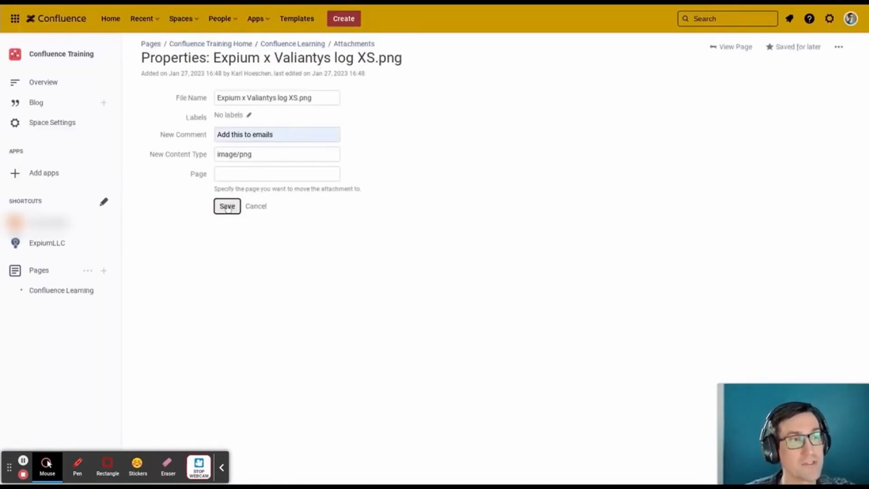
click(226, 206)
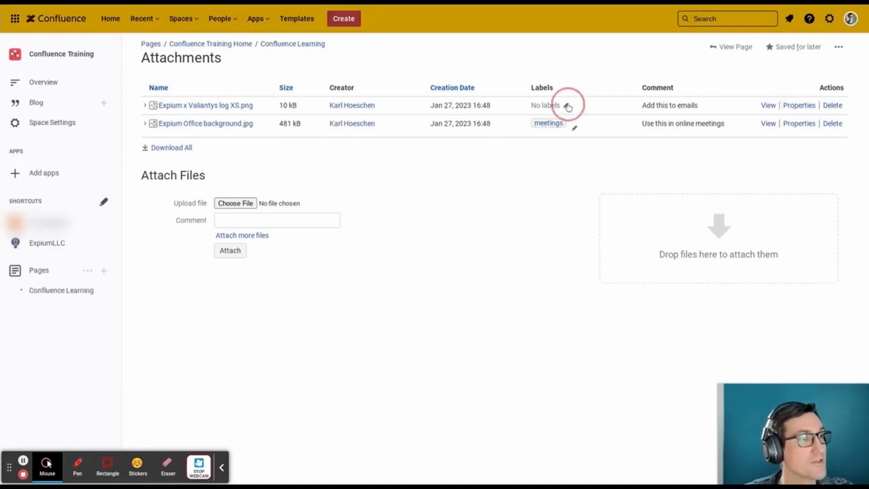
- Label the Expium x Valiantys logo image 'email'
click(567, 105)
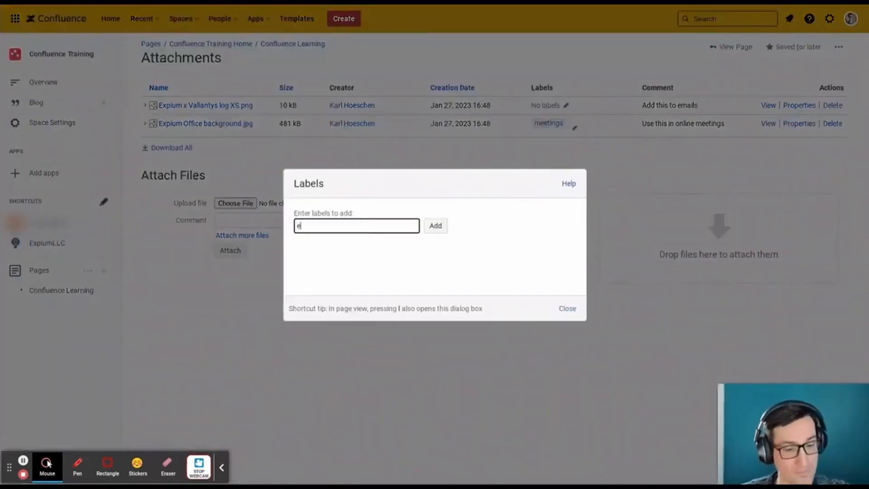
text(mail)
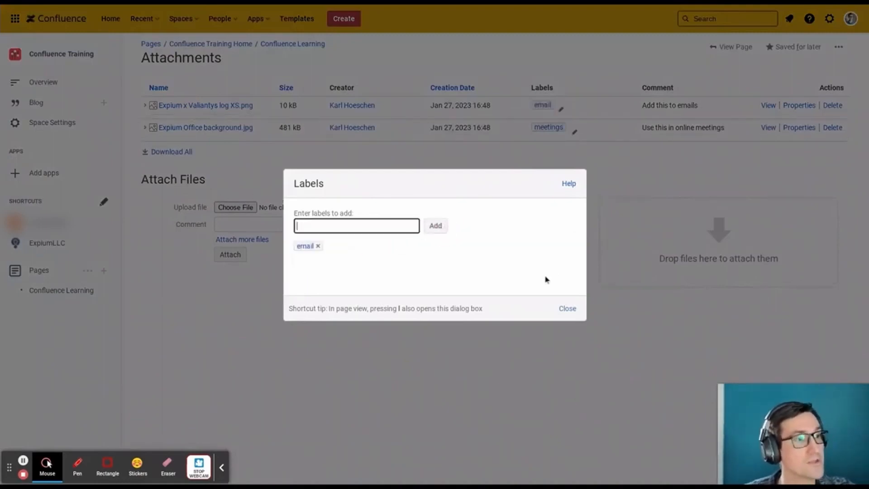
mouse_move(589, 312)
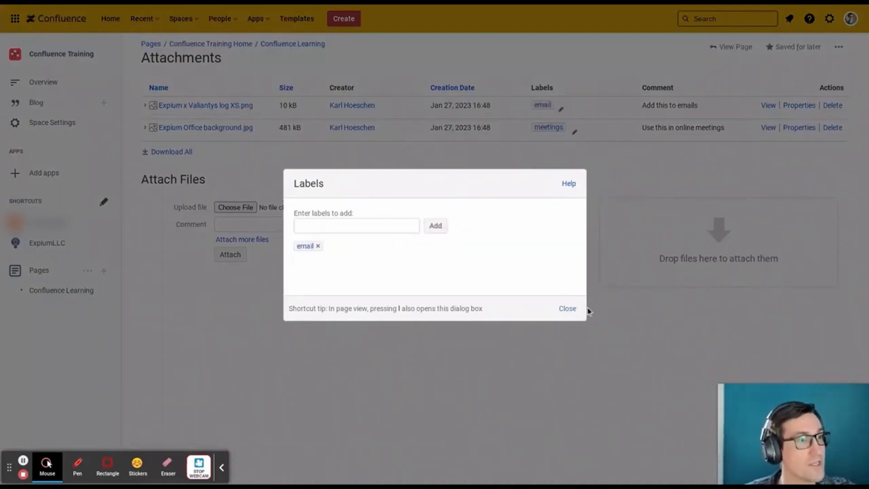
click(566, 308)
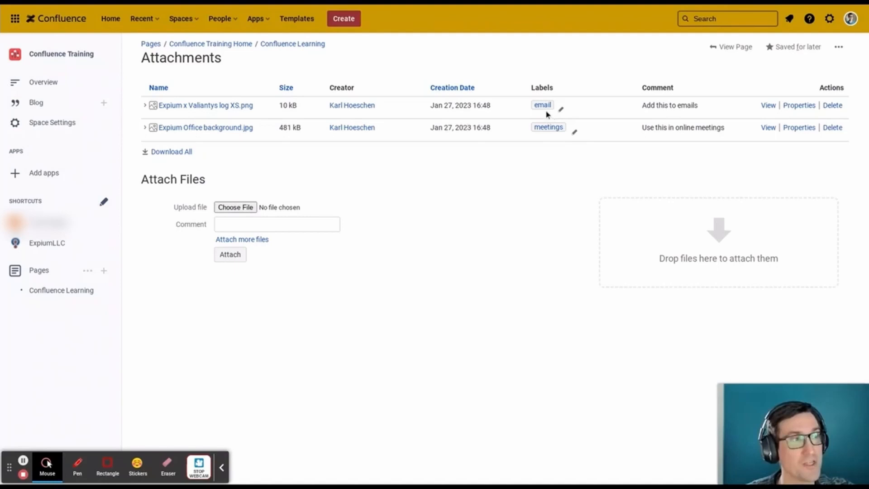
mouse_move(547, 145)
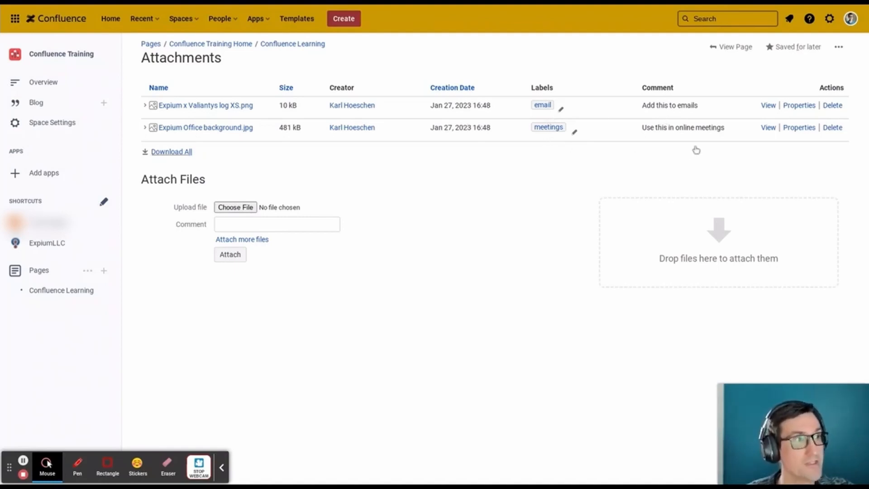
mouse_move(720, 148)
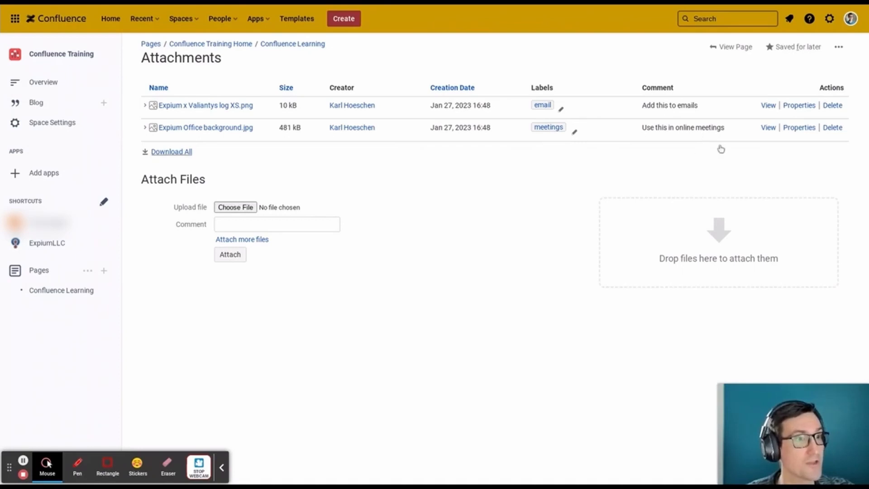
mouse_move(171, 388)
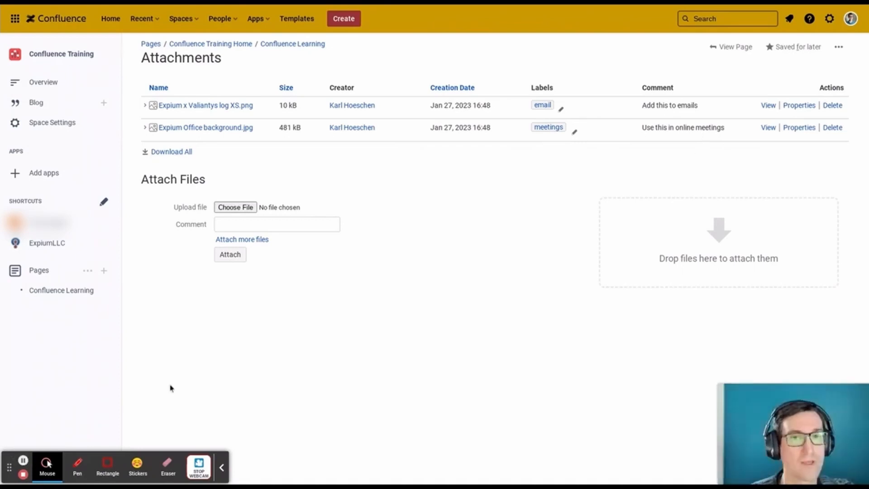
mouse_move(163, 398)
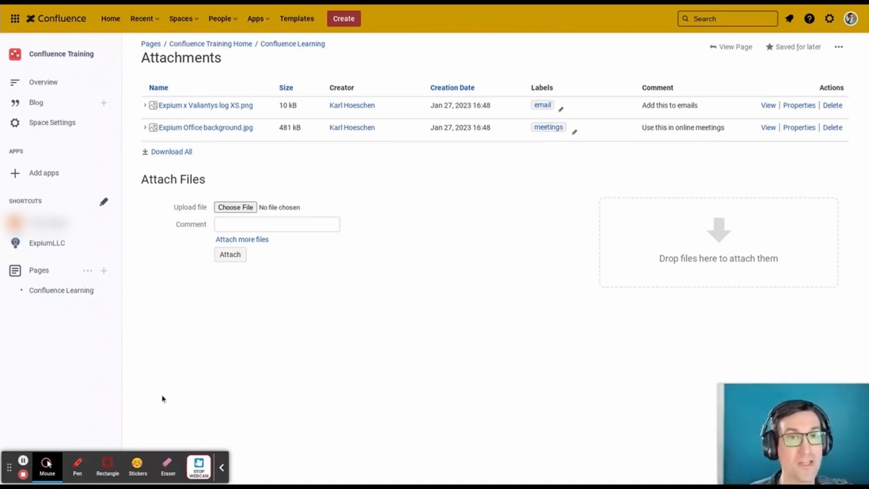
mouse_move(104, 319)
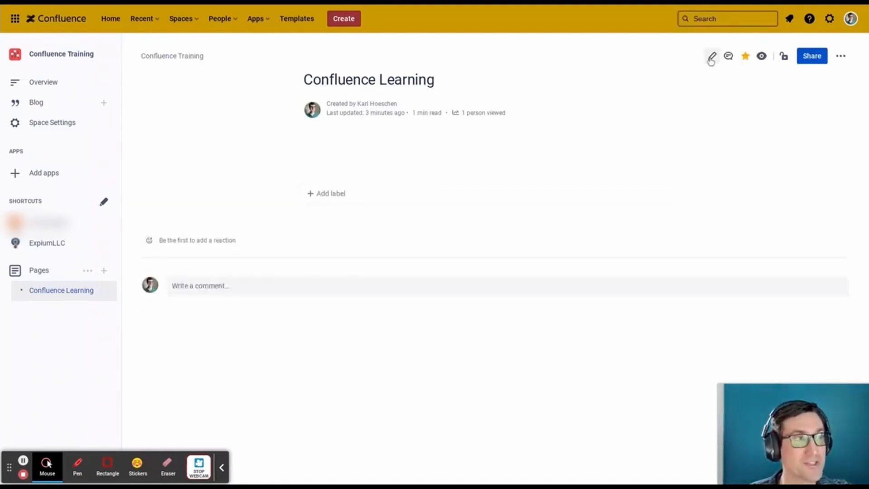
- Edit the Confluence Learning page and place the cursor in its empty body
click(711, 55)
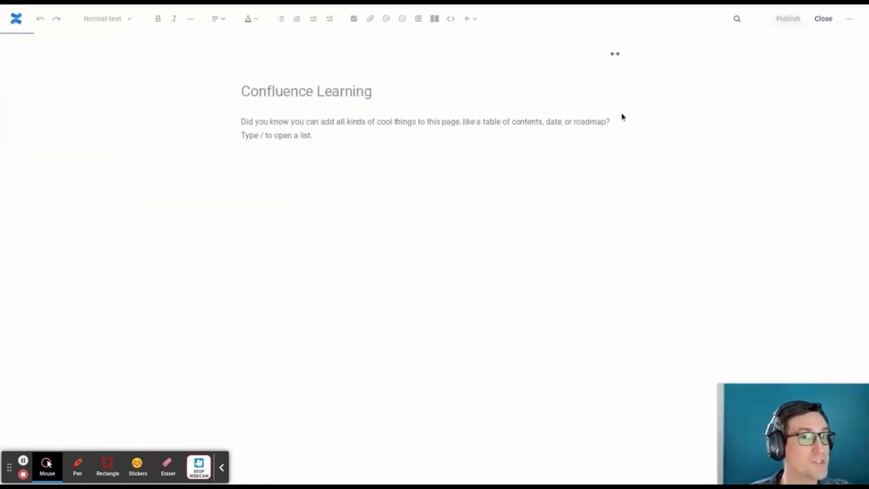
click(242, 122)
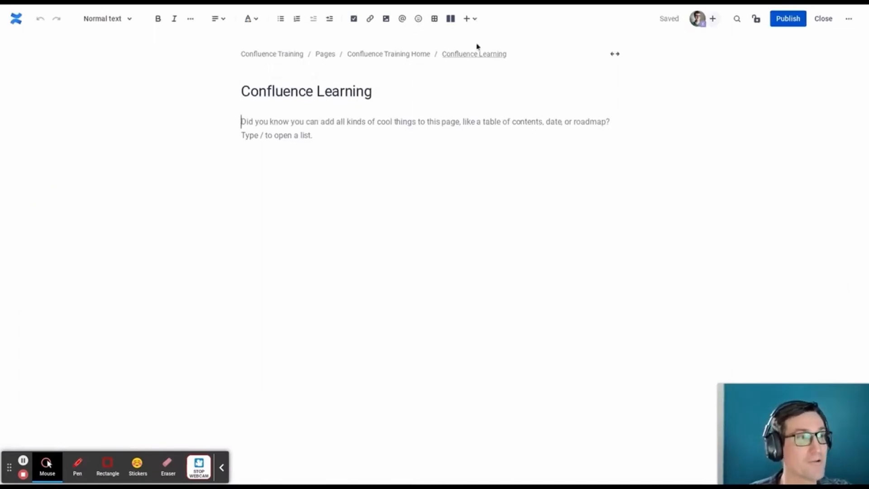
mouse_move(466, 18)
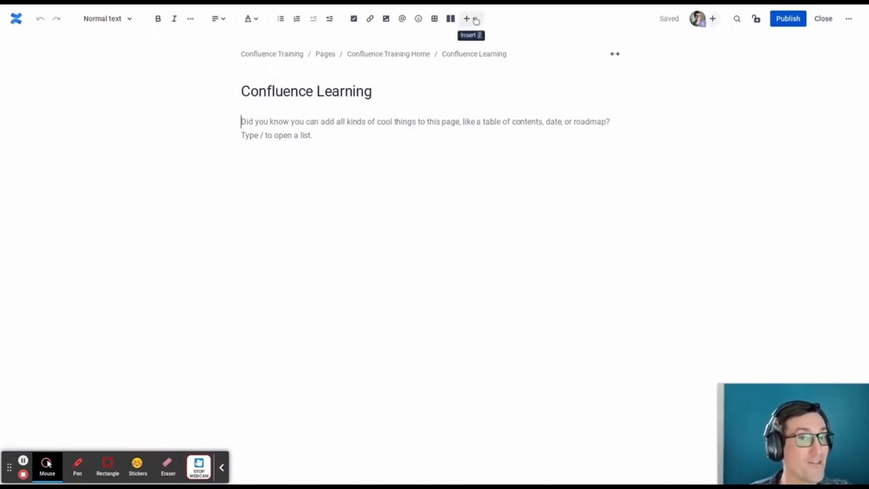
- Search the Insert menu for 'att' to locate the Attachments macro
click(466, 18)
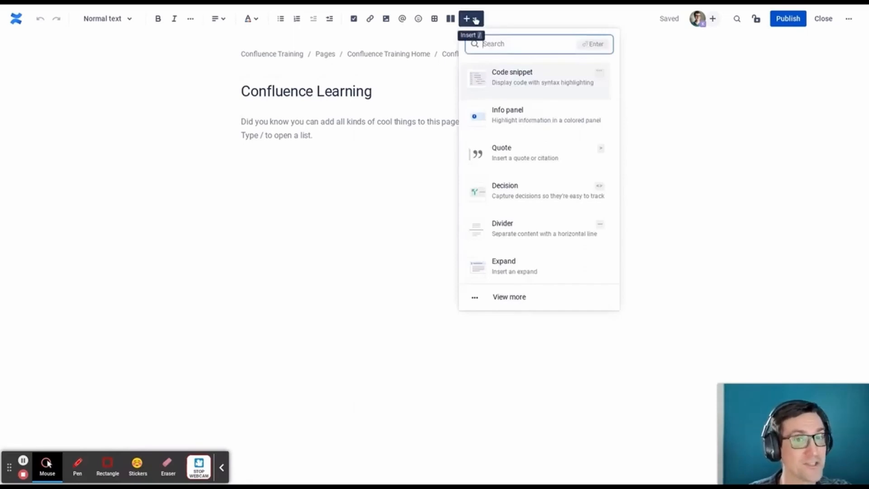
click(524, 44)
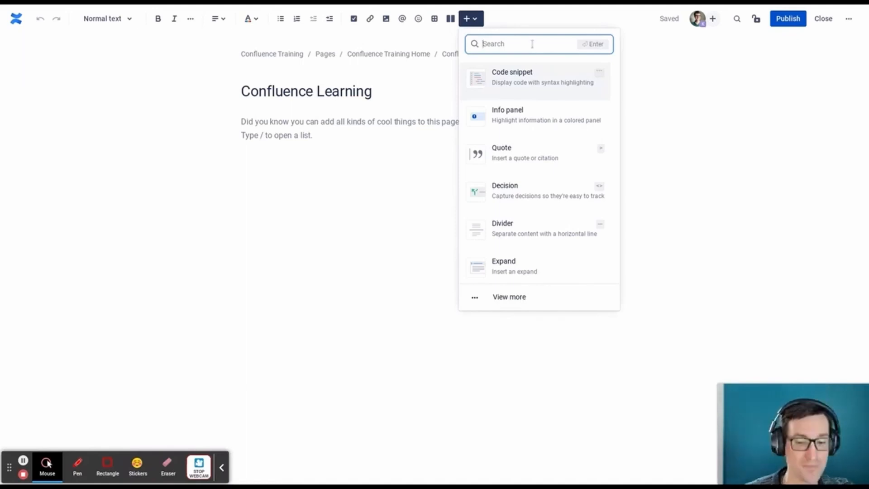
text(att)
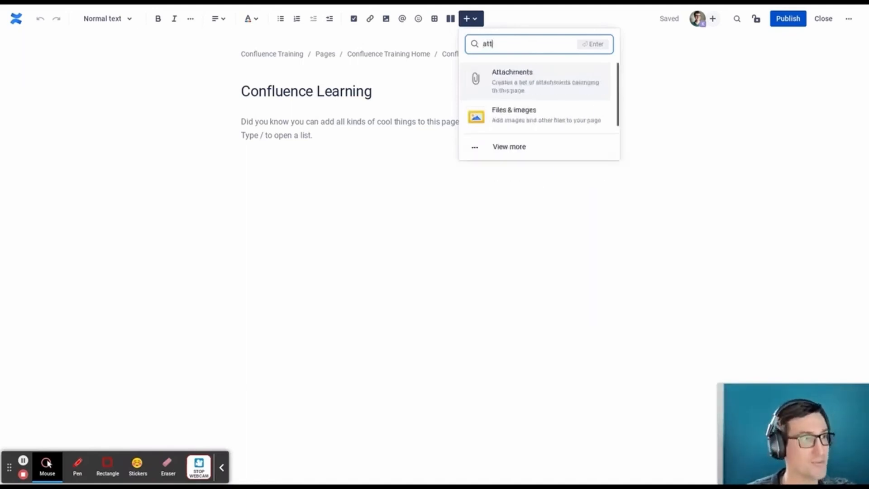
mouse_move(544, 82)
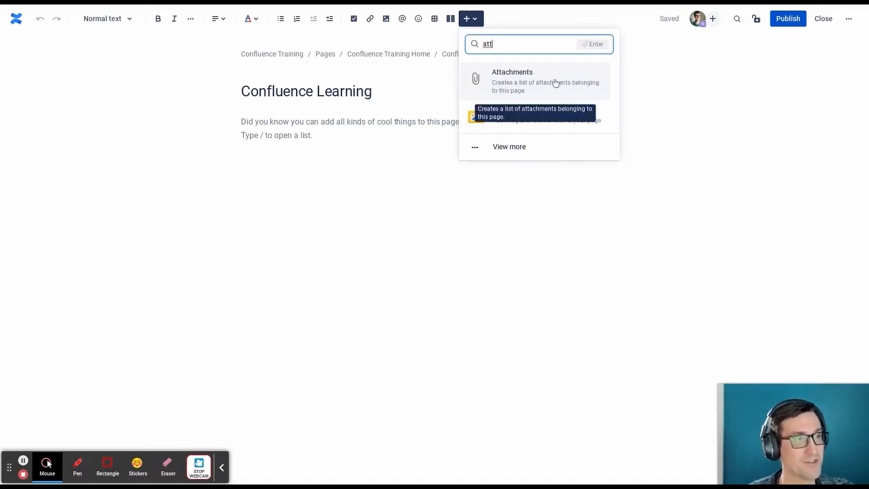
mouse_move(535, 83)
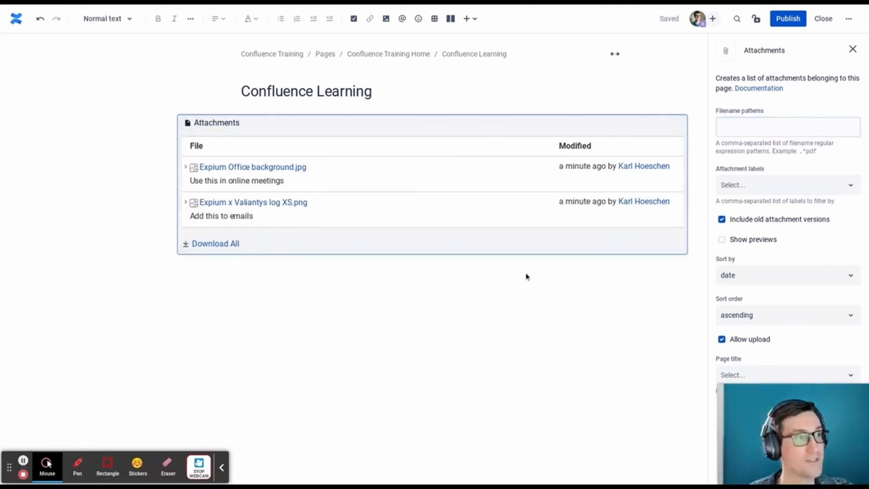
mouse_move(796, 101)
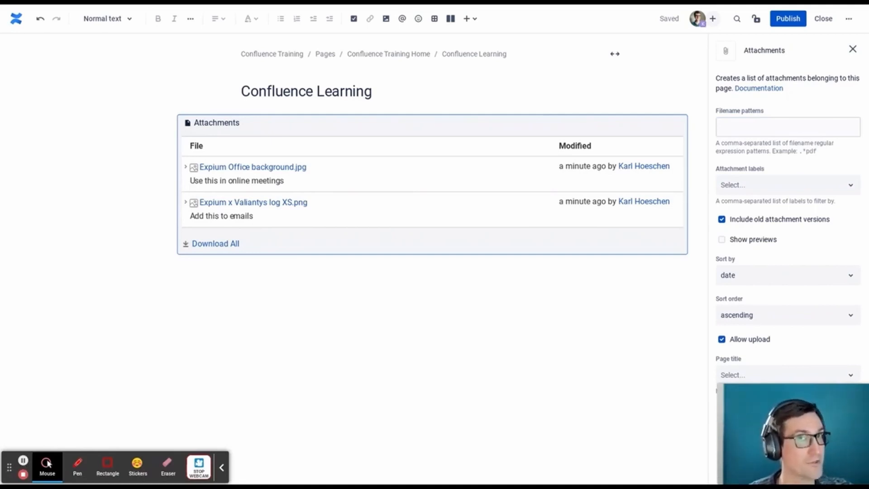
- Set the inserted Attachments macro to sort by name
click(786, 275)
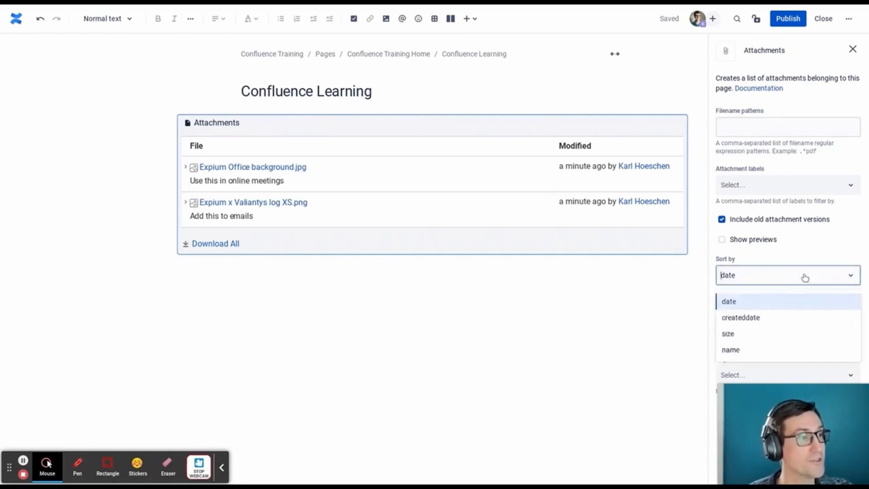
mouse_move(791, 319)
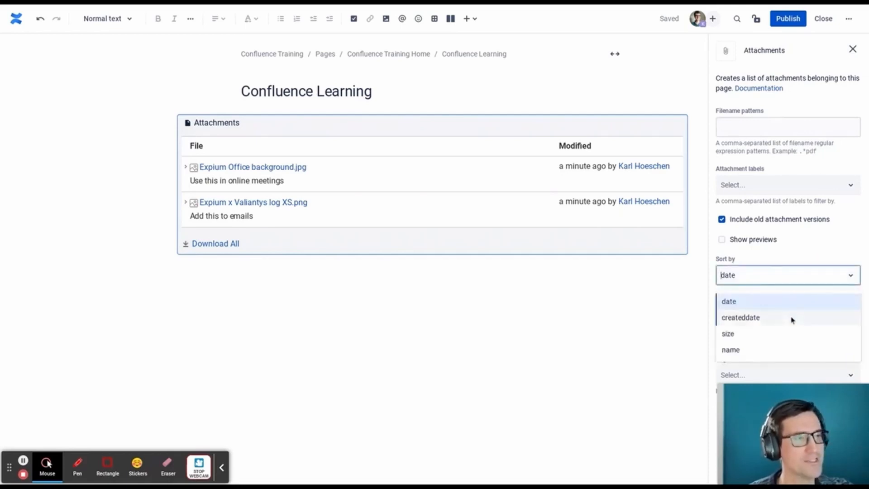
mouse_move(790, 349)
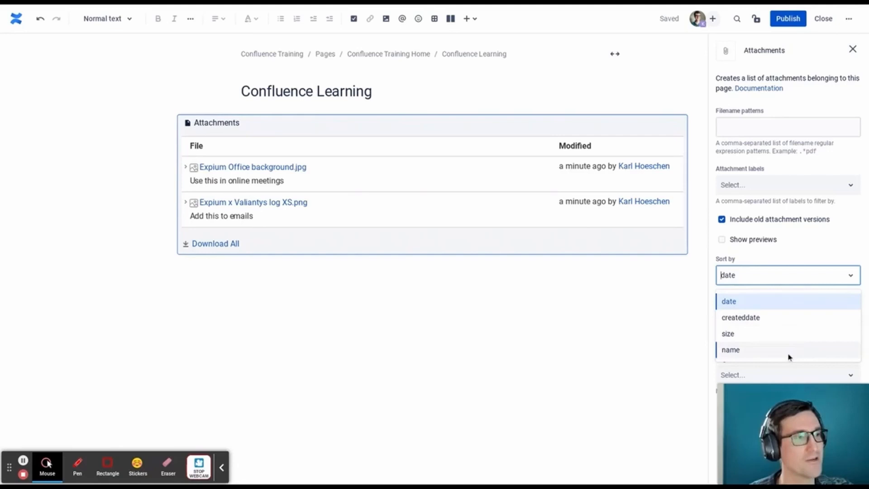
click(730, 349)
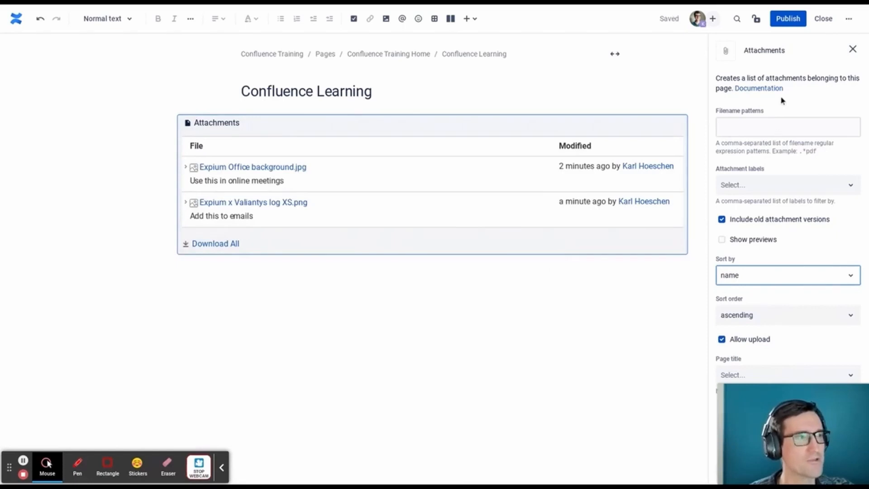
mouse_move(780, 94)
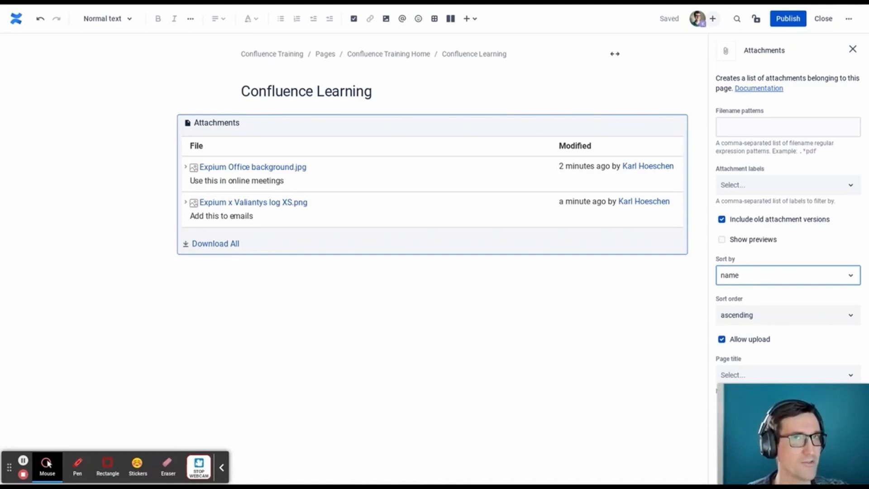
mouse_move(82, 437)
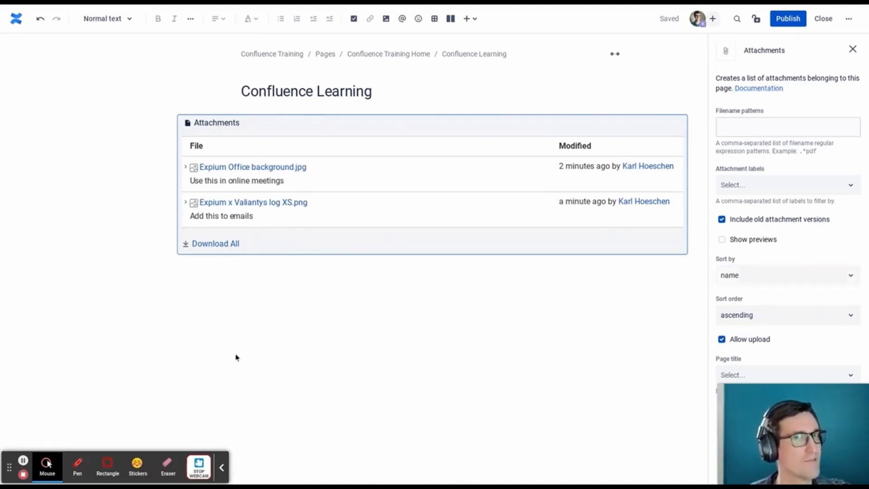
mouse_move(761, 40)
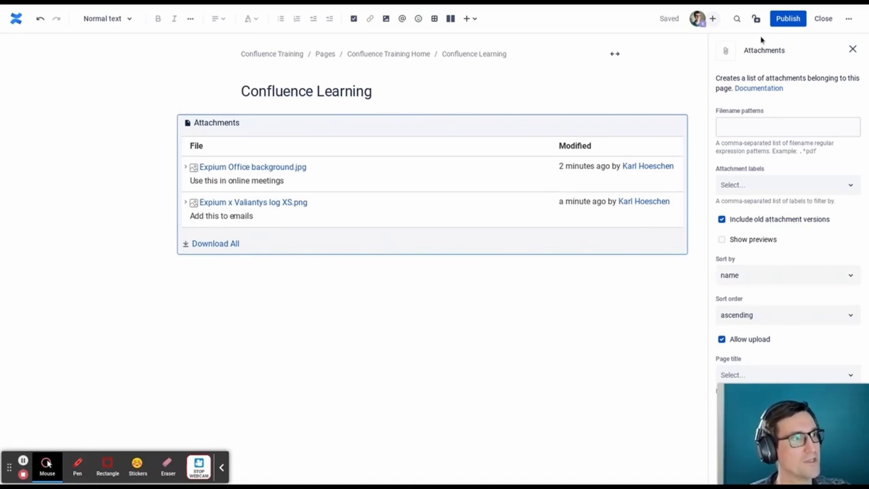
click(787, 18)
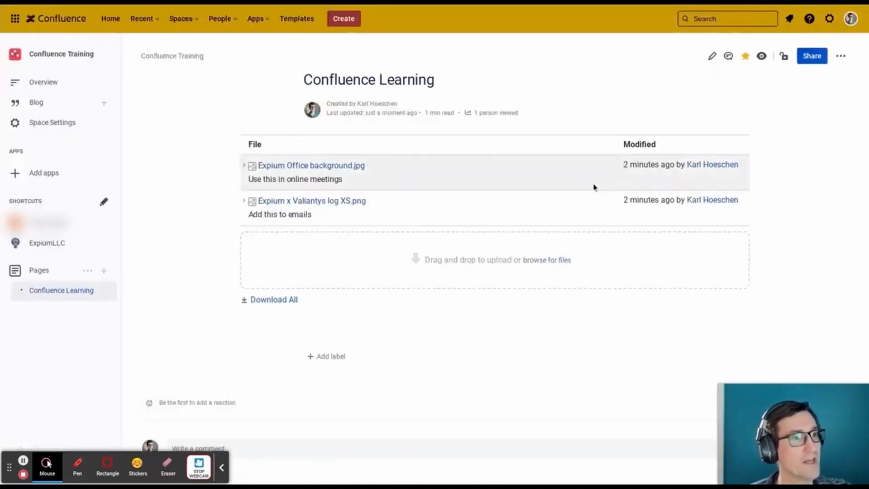
mouse_move(396, 237)
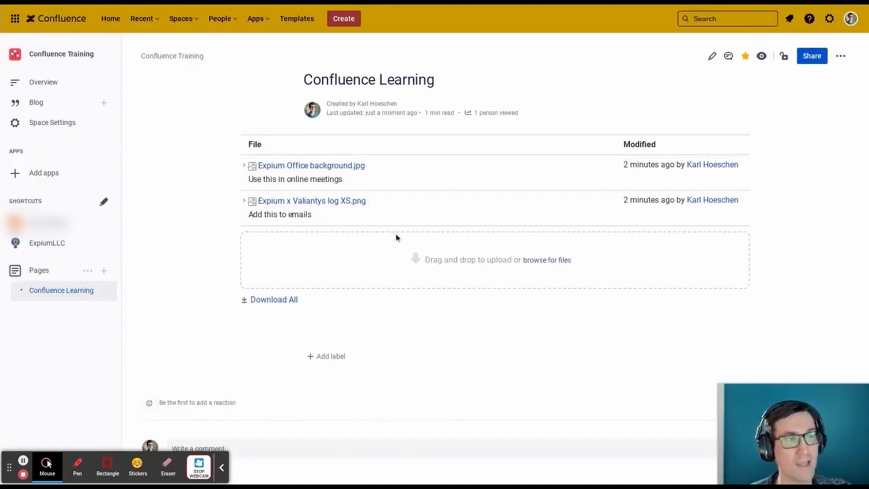
mouse_move(361, 285)
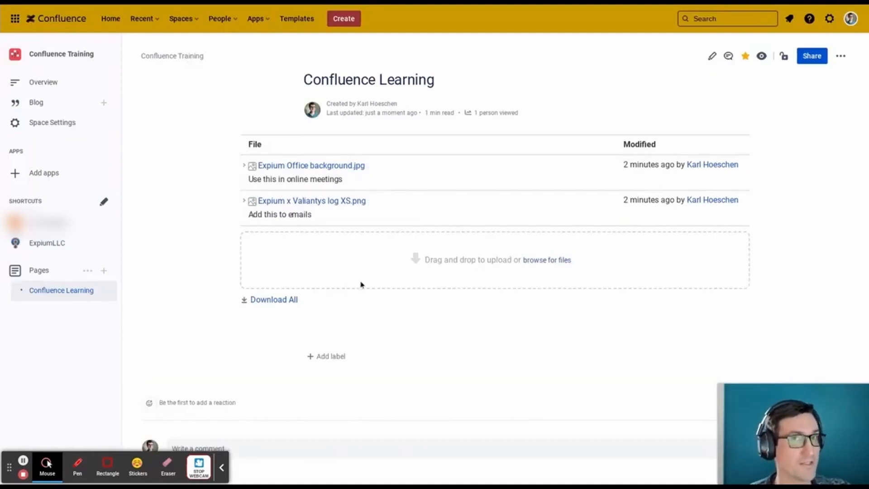
mouse_move(840, 56)
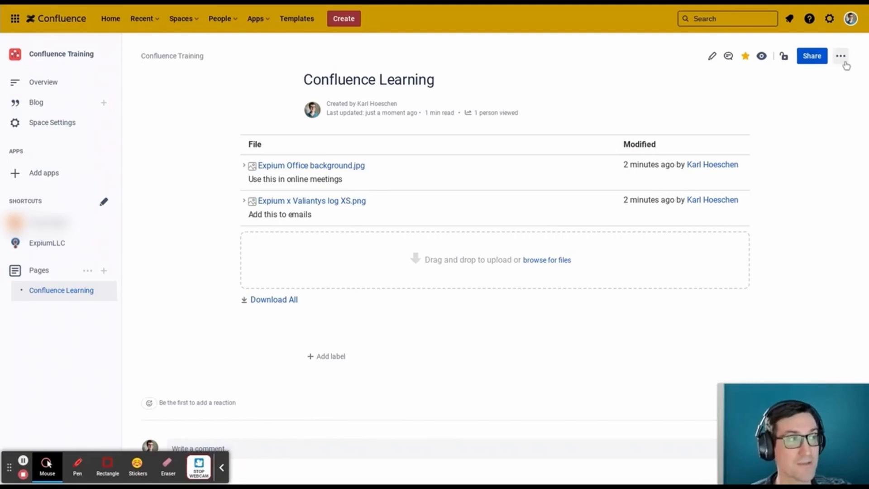
click(840, 56)
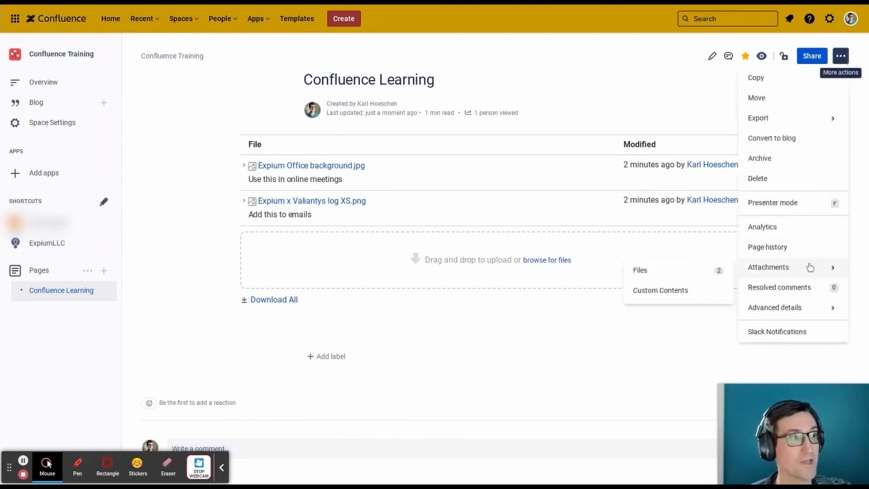
mouse_move(672, 286)
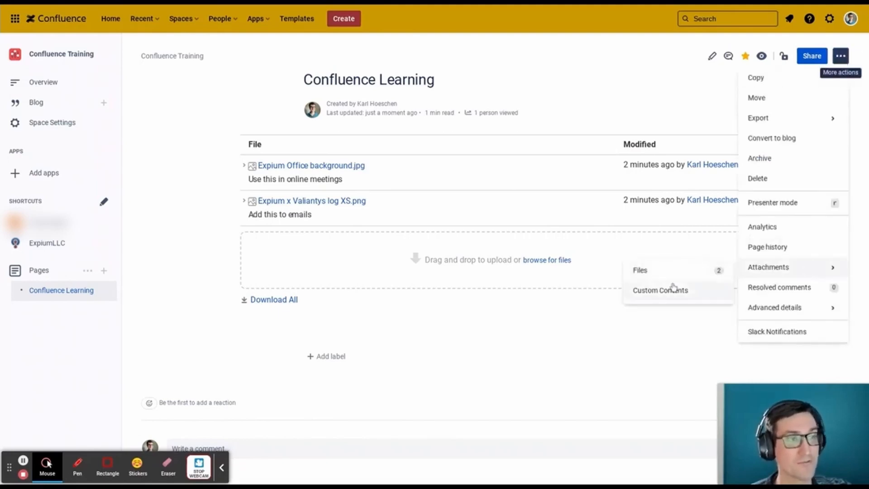
click(349, 240)
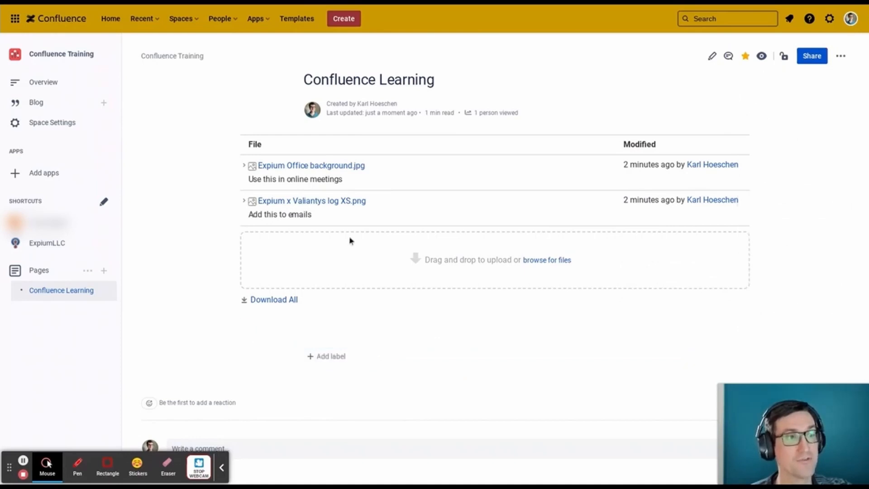
mouse_move(464, 195)
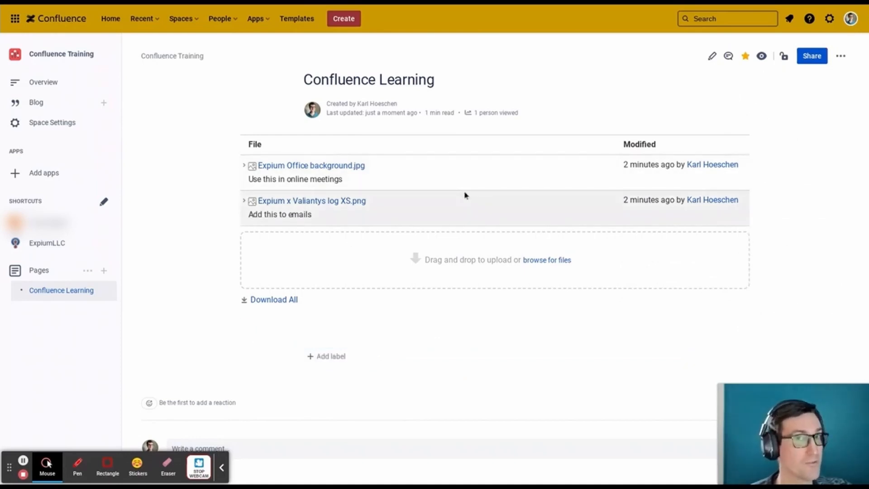
mouse_move(47, 463)
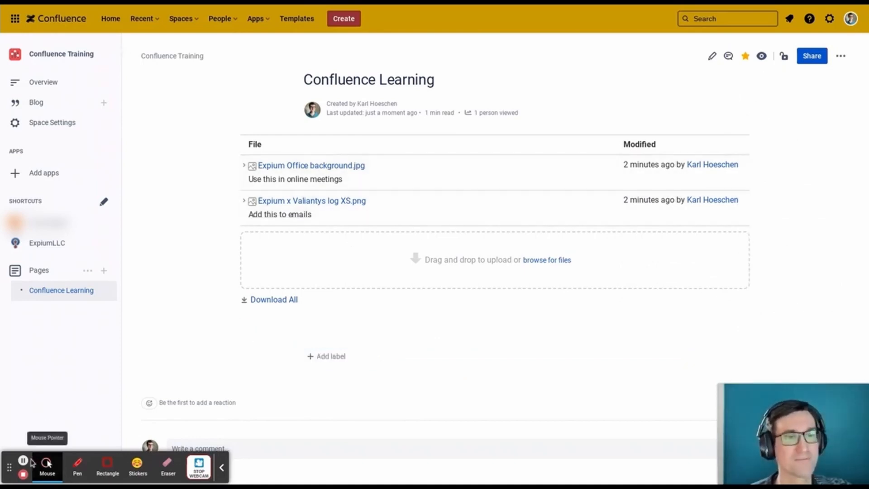
mouse_move(112, 420)
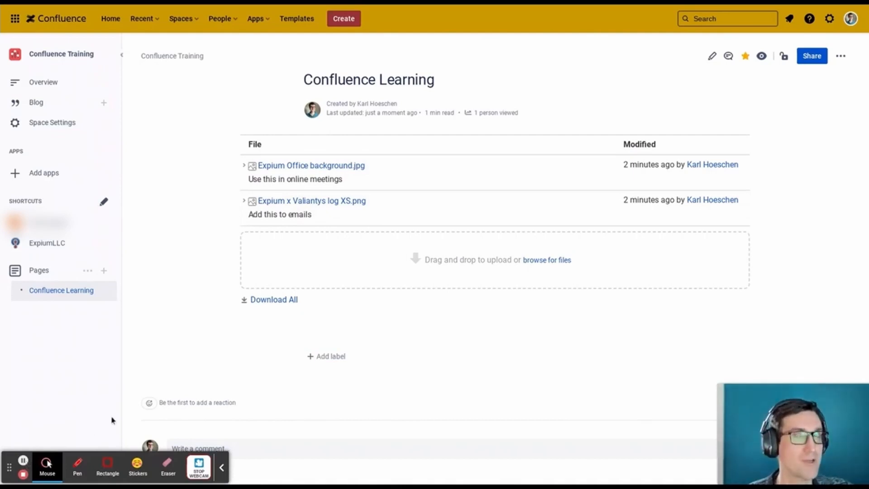
mouse_move(141, 399)
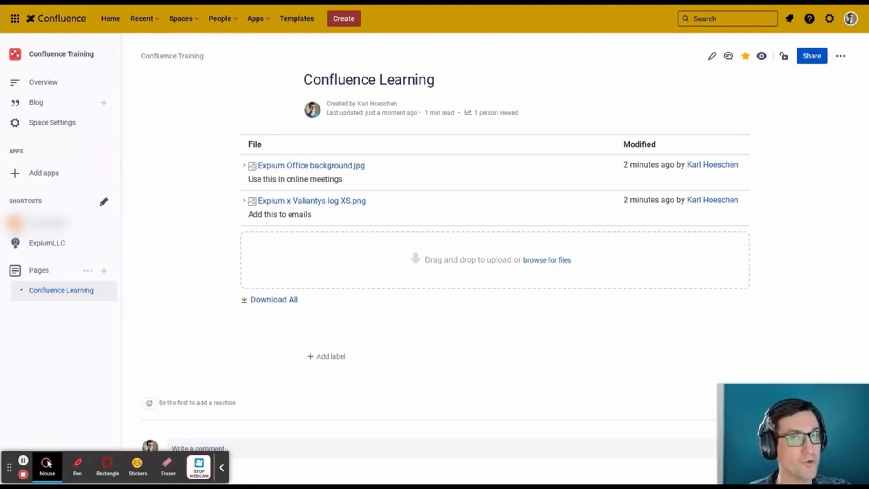
mouse_move(231, 364)
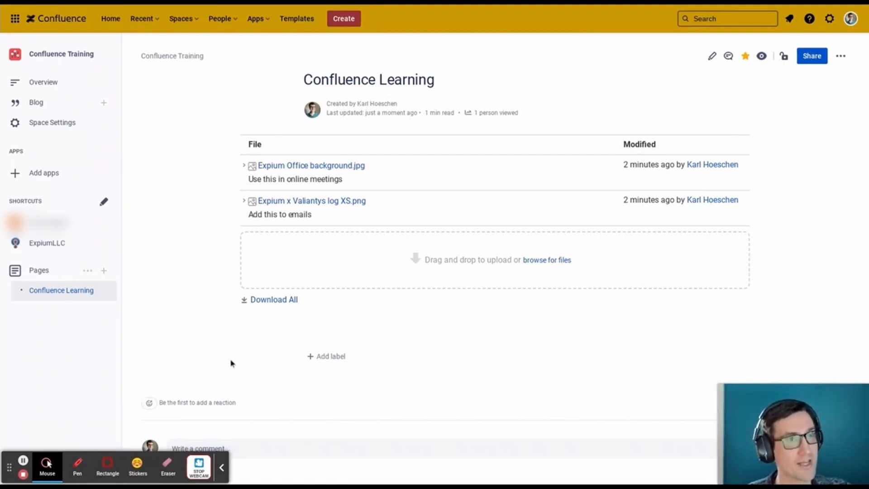
mouse_move(43, 82)
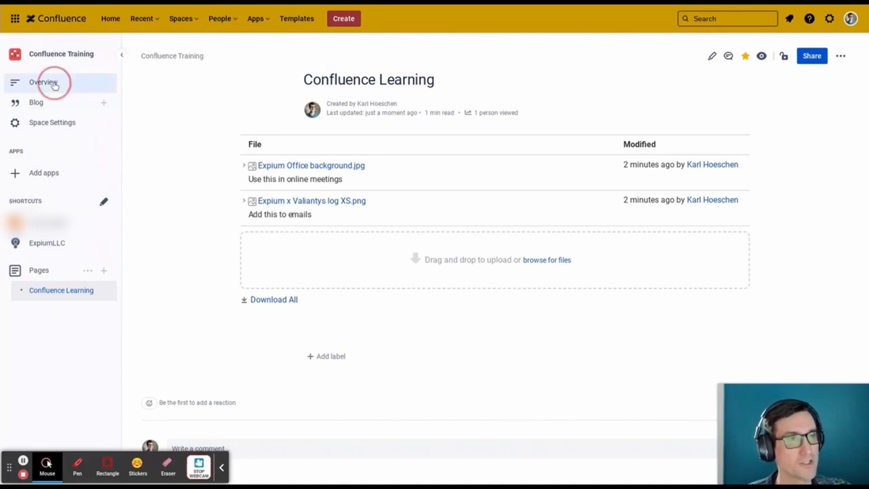
- Edit the Overview page and open the Insert menu
click(43, 82)
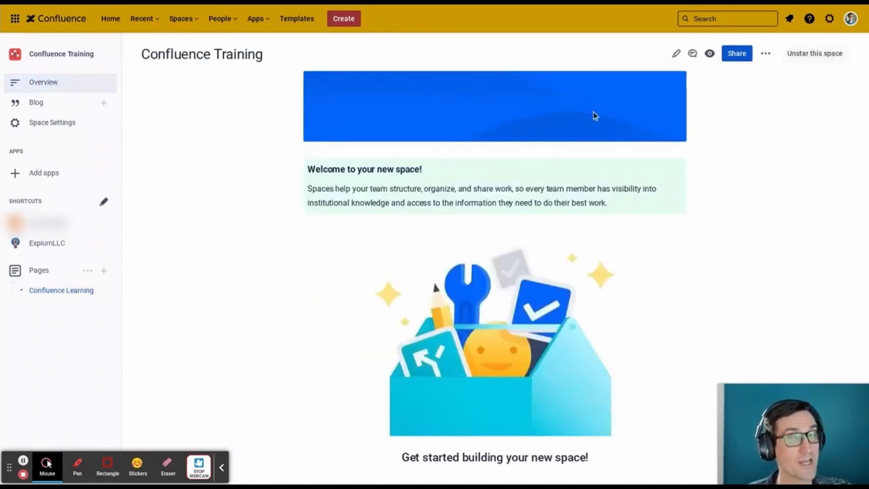
mouse_move(676, 54)
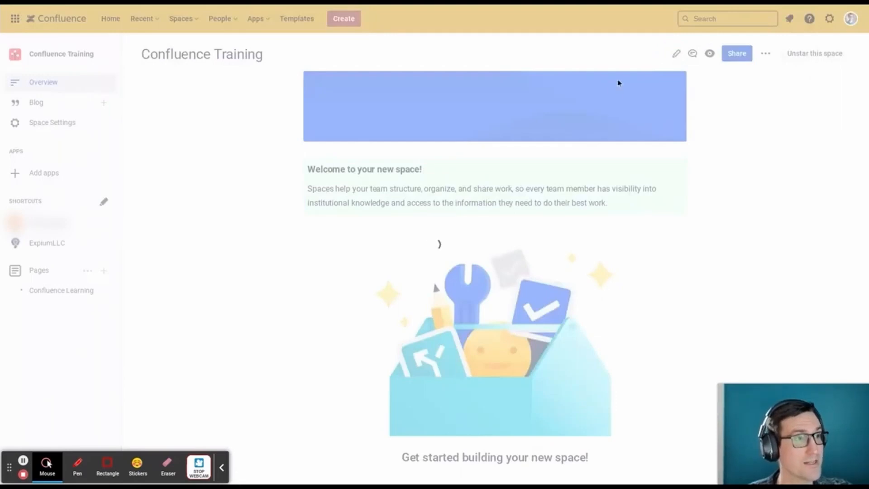
click(676, 54)
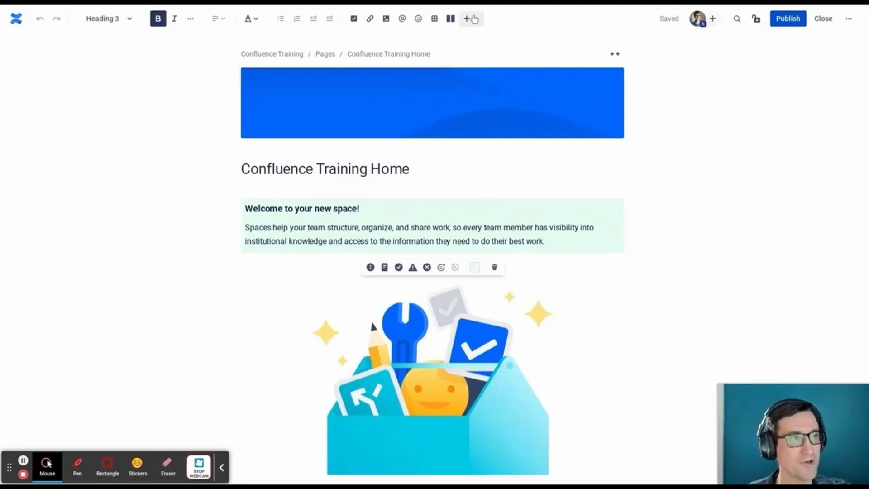
click(466, 18)
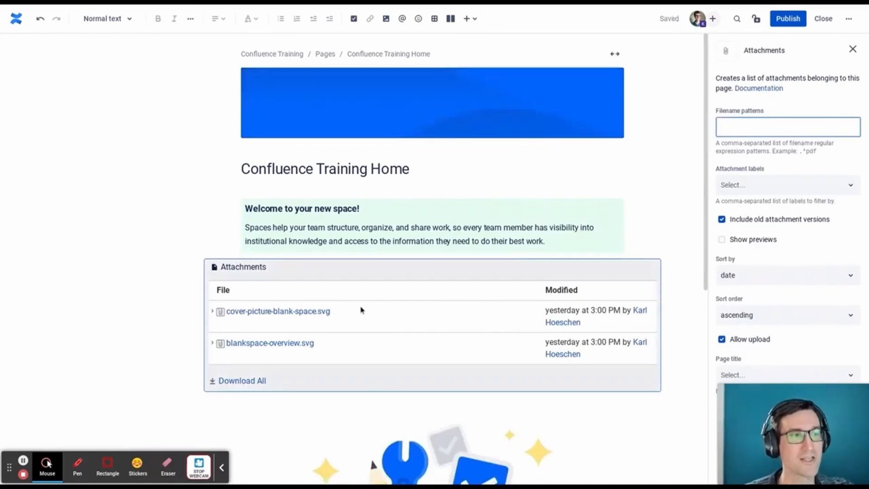
mouse_move(381, 246)
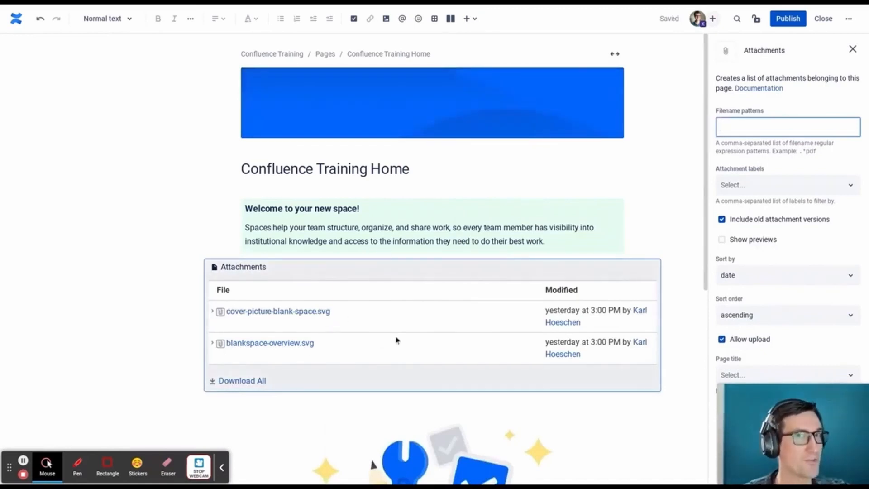
mouse_move(400, 342)
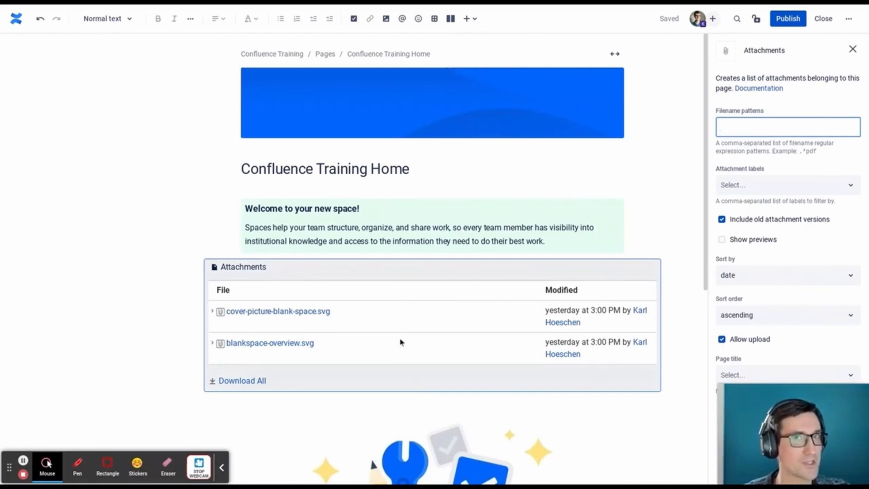
mouse_move(405, 340)
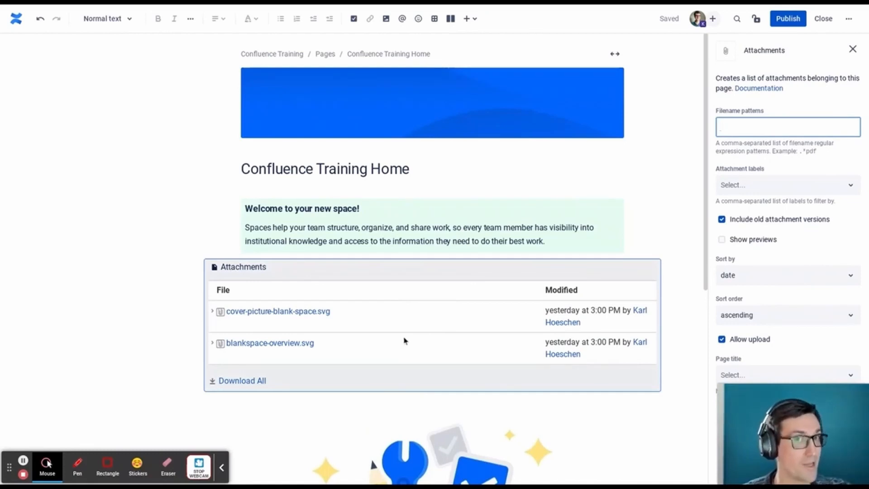
mouse_move(274, 319)
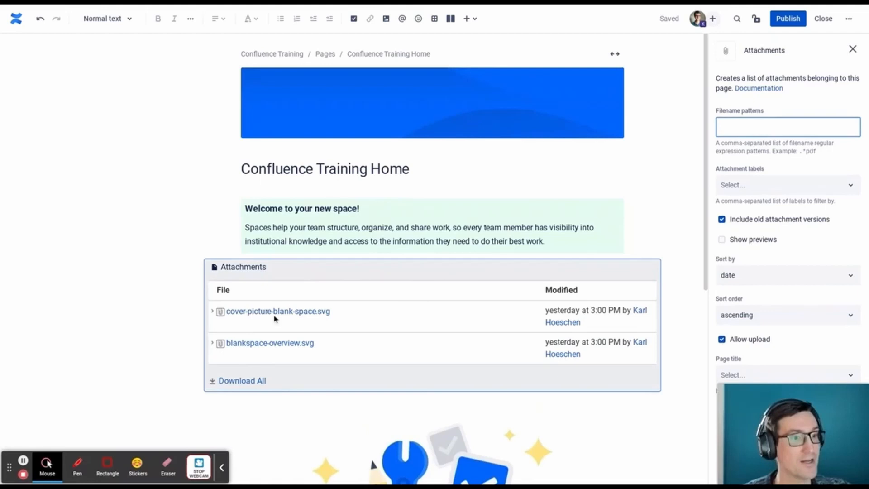
mouse_move(538, 79)
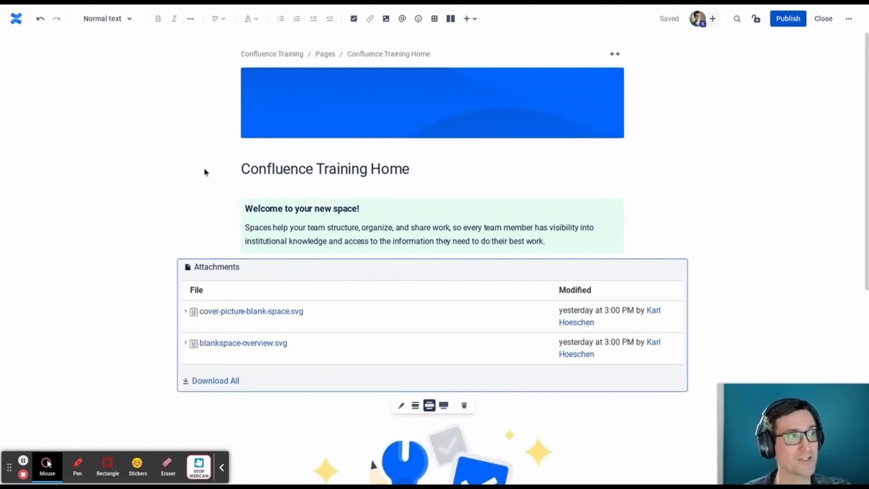
- Exit the home page editor and reopen the Confluence Learning page from the sidebar
click(822, 18)
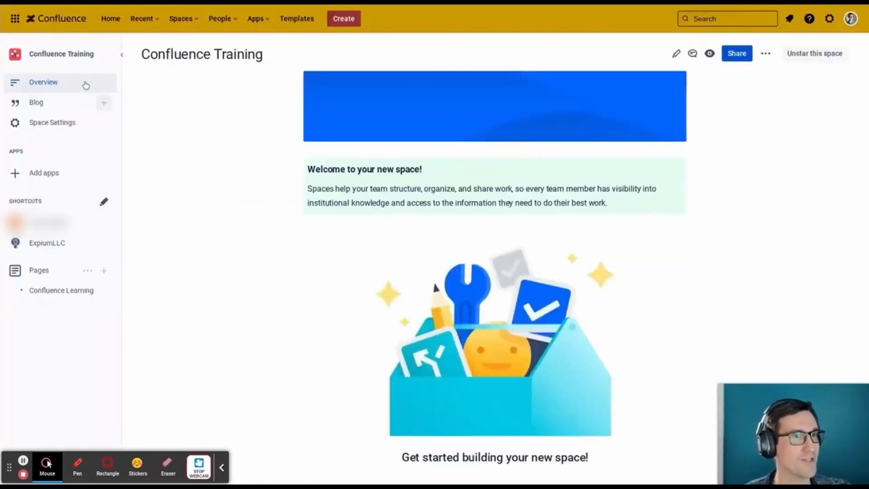
mouse_move(109, 94)
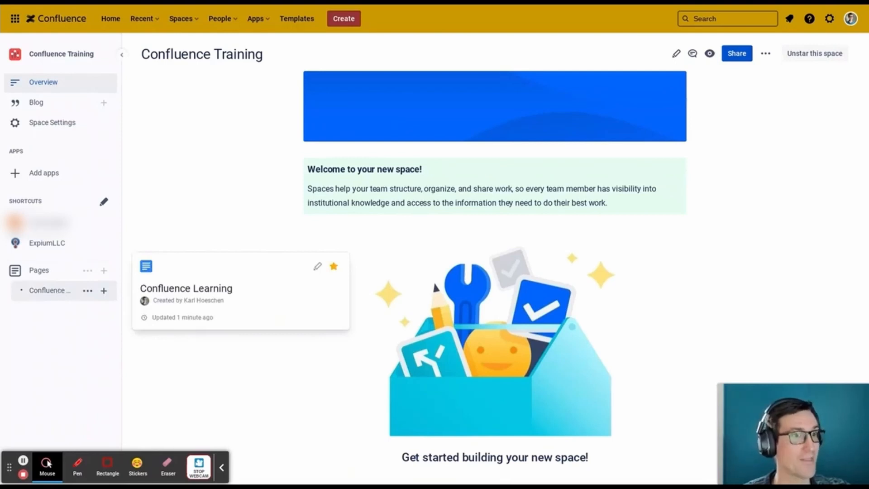
click(186, 288)
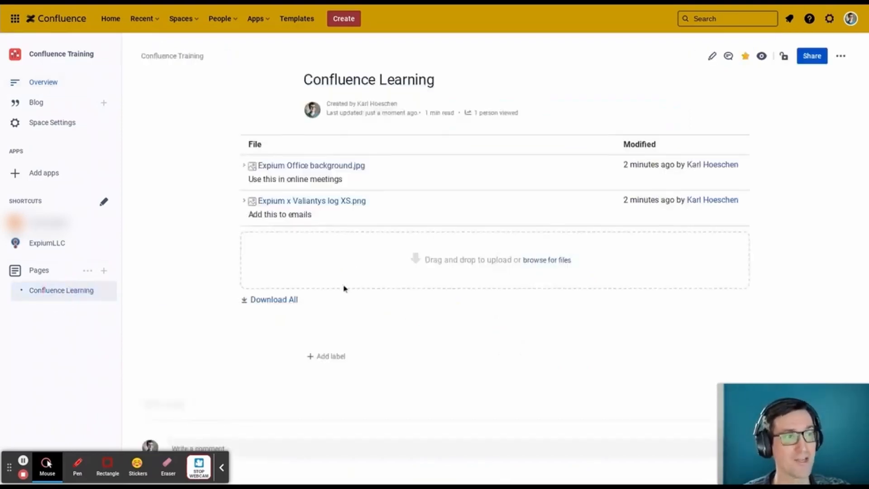